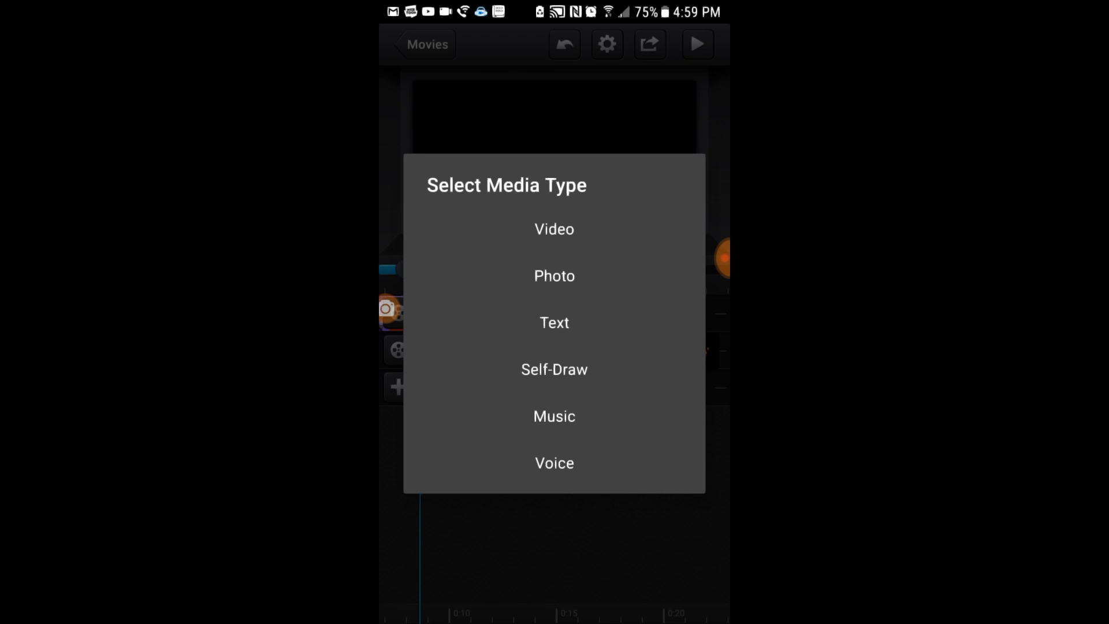
- Add the local song 20181202_122843_edited as music beneath the Despacito picture clip
click(555, 416)
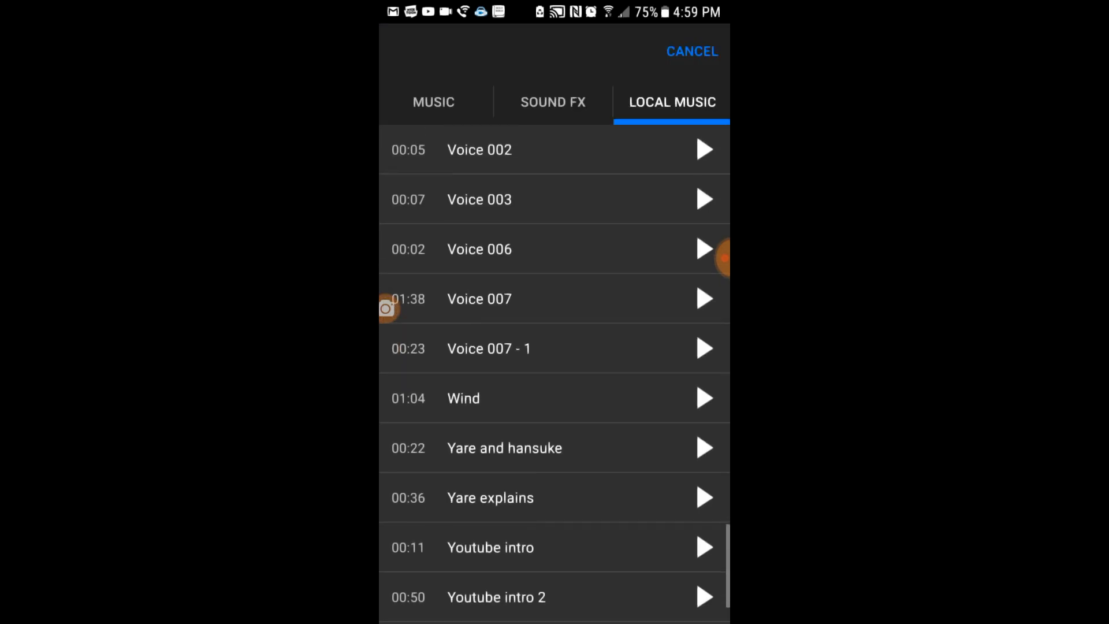
scroll(up, 3)
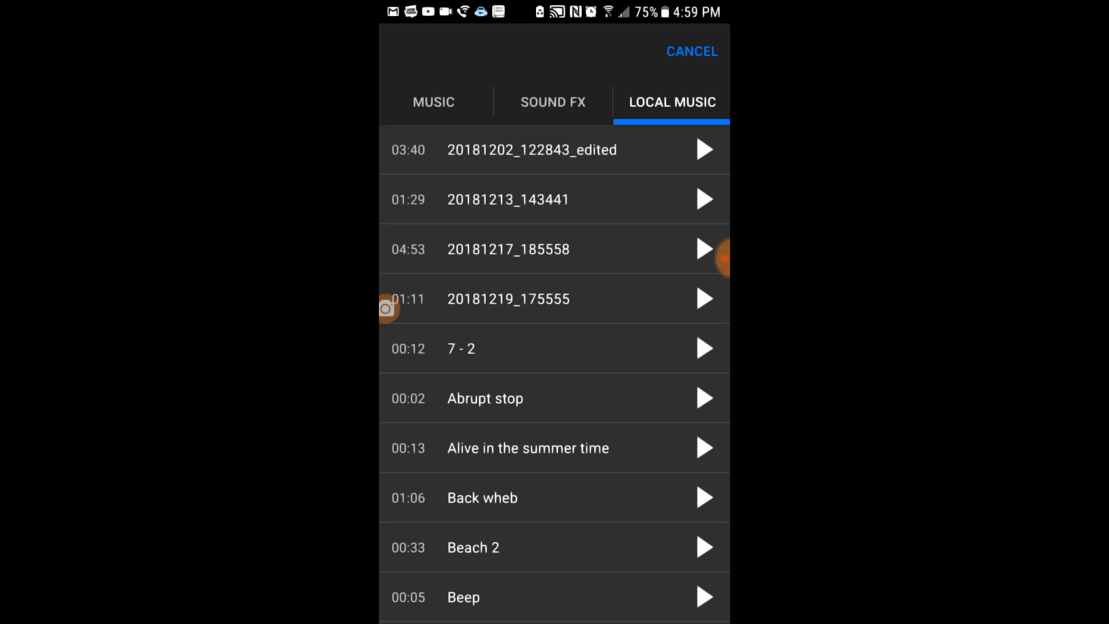
click(704, 149)
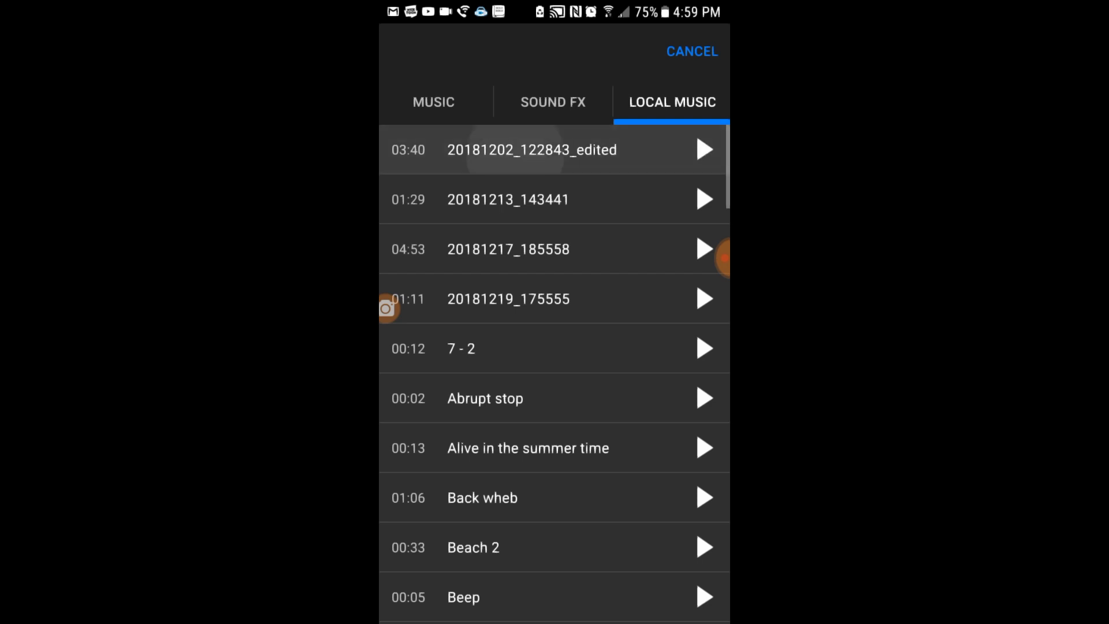
click(531, 149)
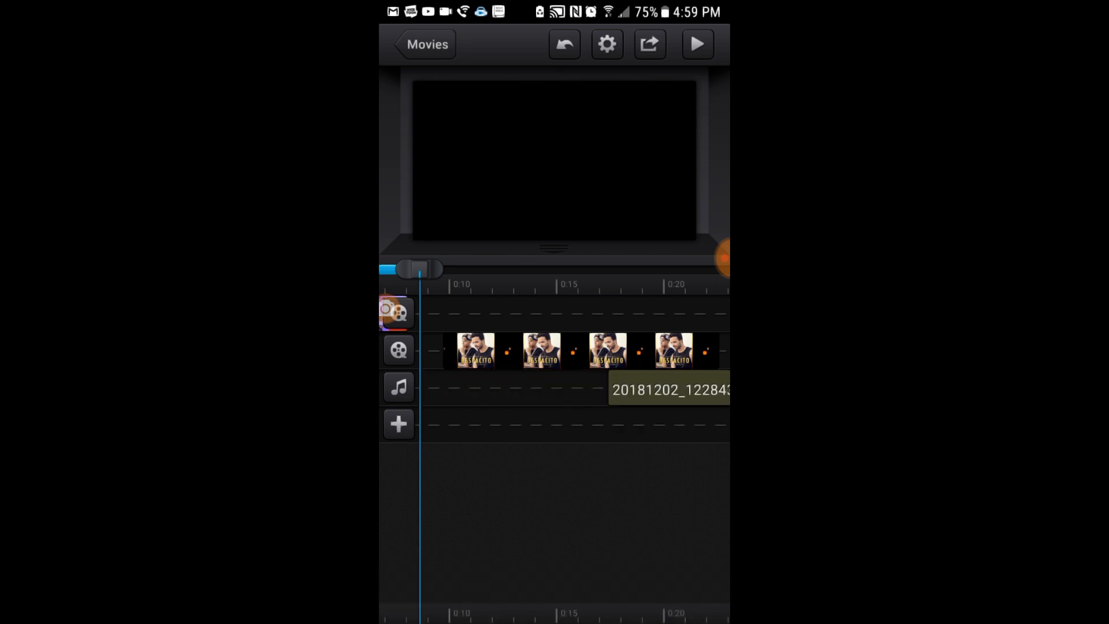
click(669, 389)
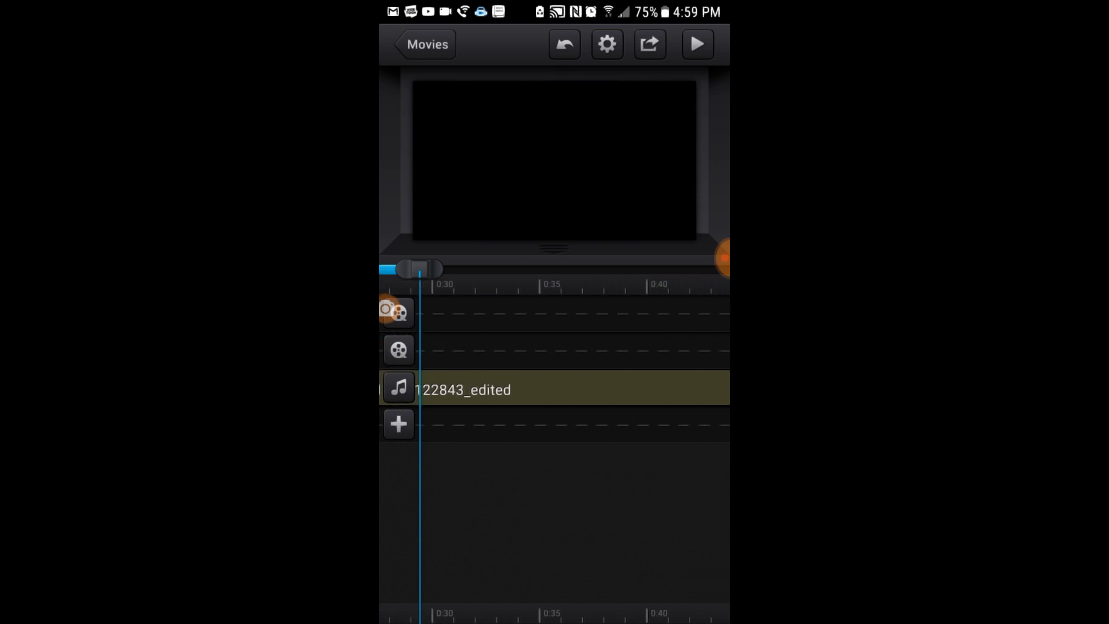
scroll(right, 3)
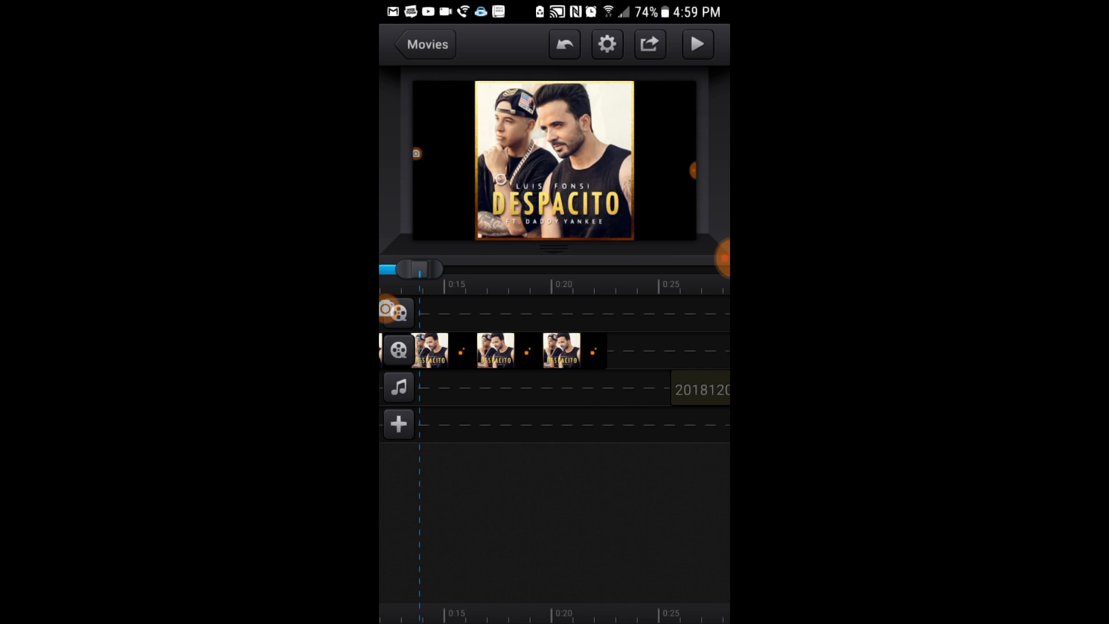
click(496, 350)
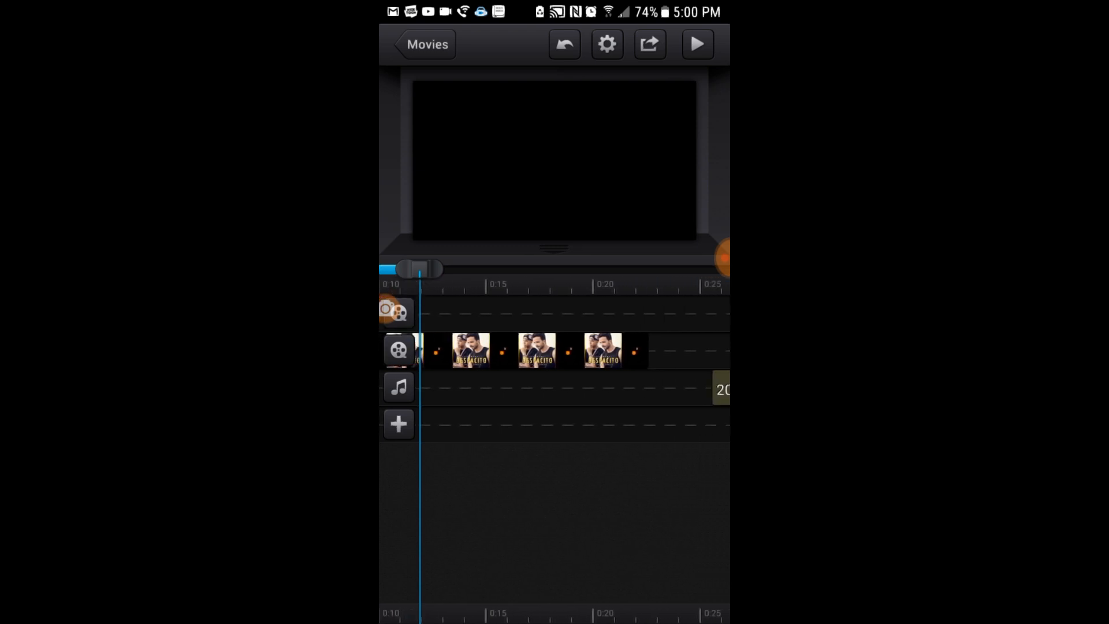
scroll(right, 3)
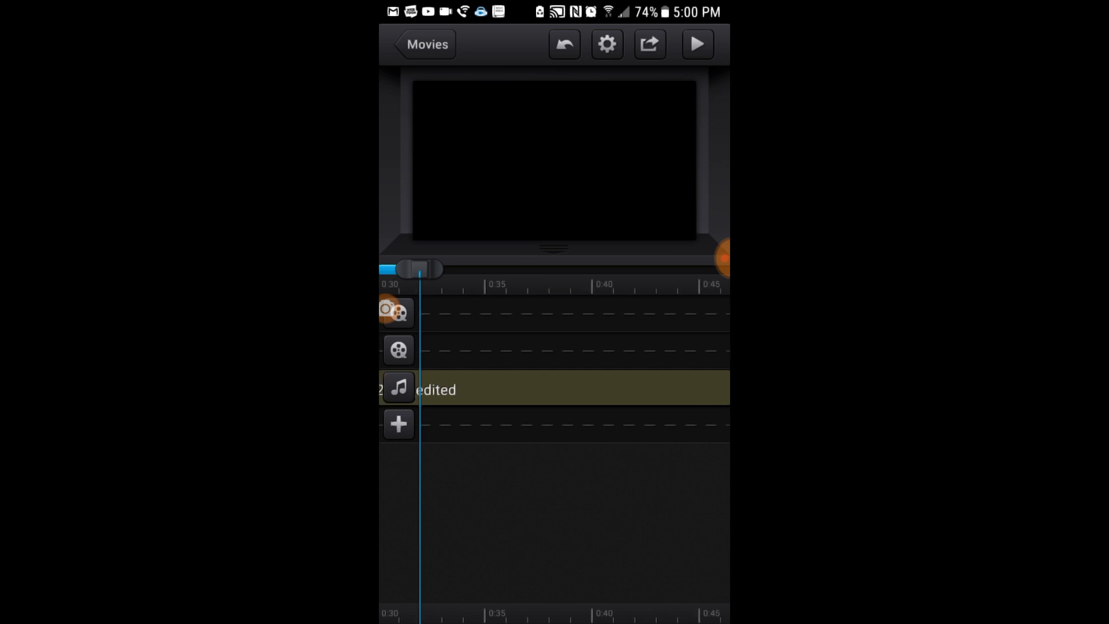
scroll(right, 3)
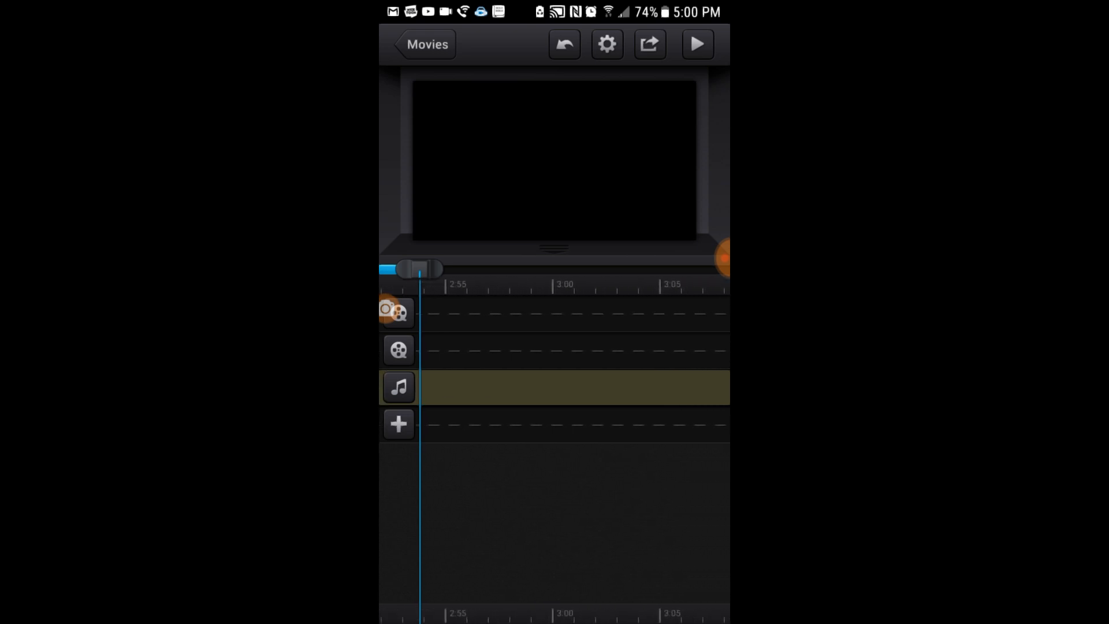
scroll(left, 3)
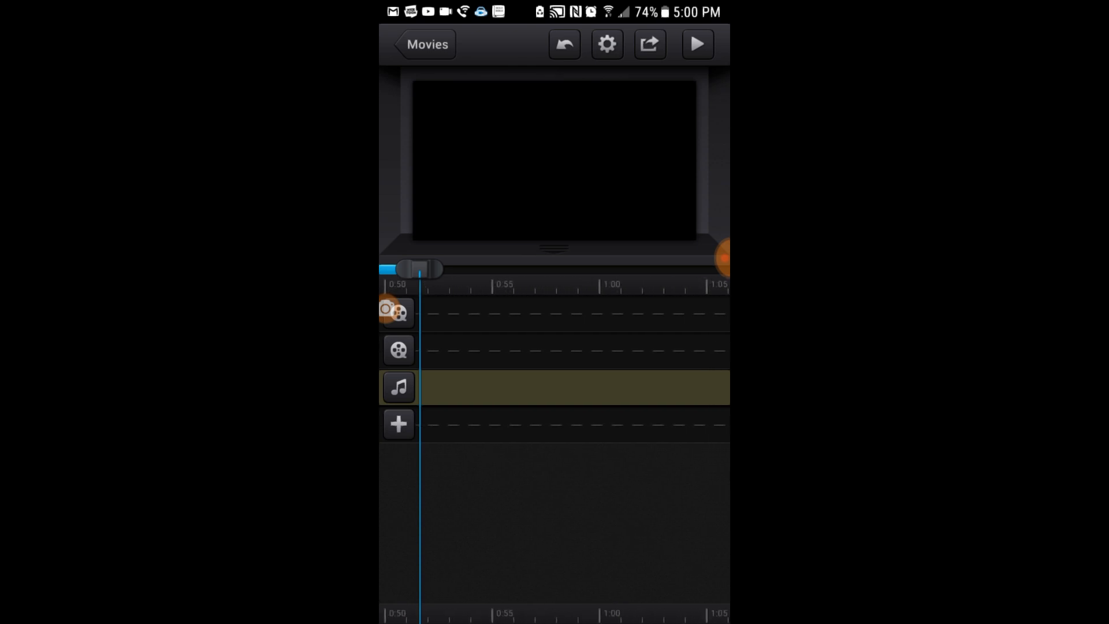